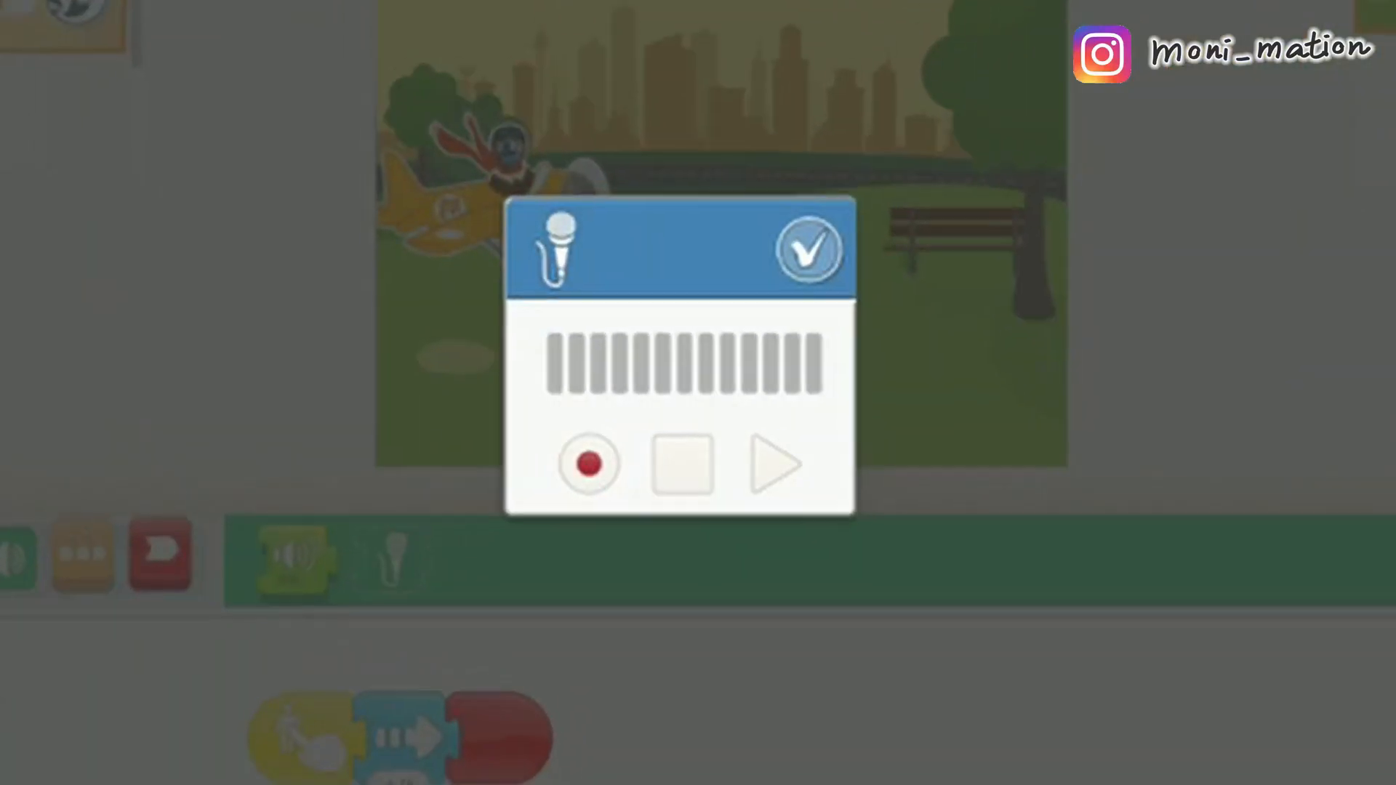
- Record a short voice clip for the pilot, starting and then stopping the recorder
left_click(586, 466)
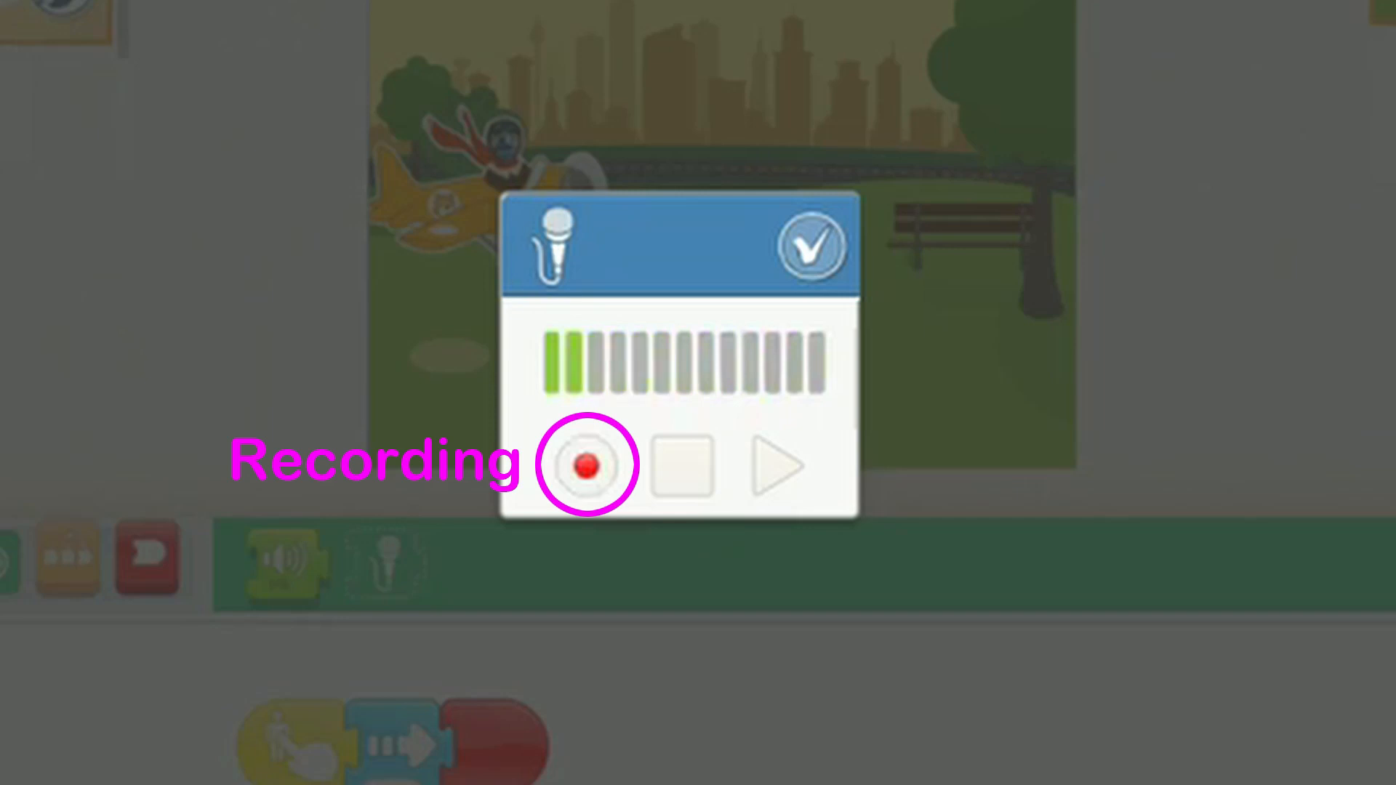
left_click(681, 464)
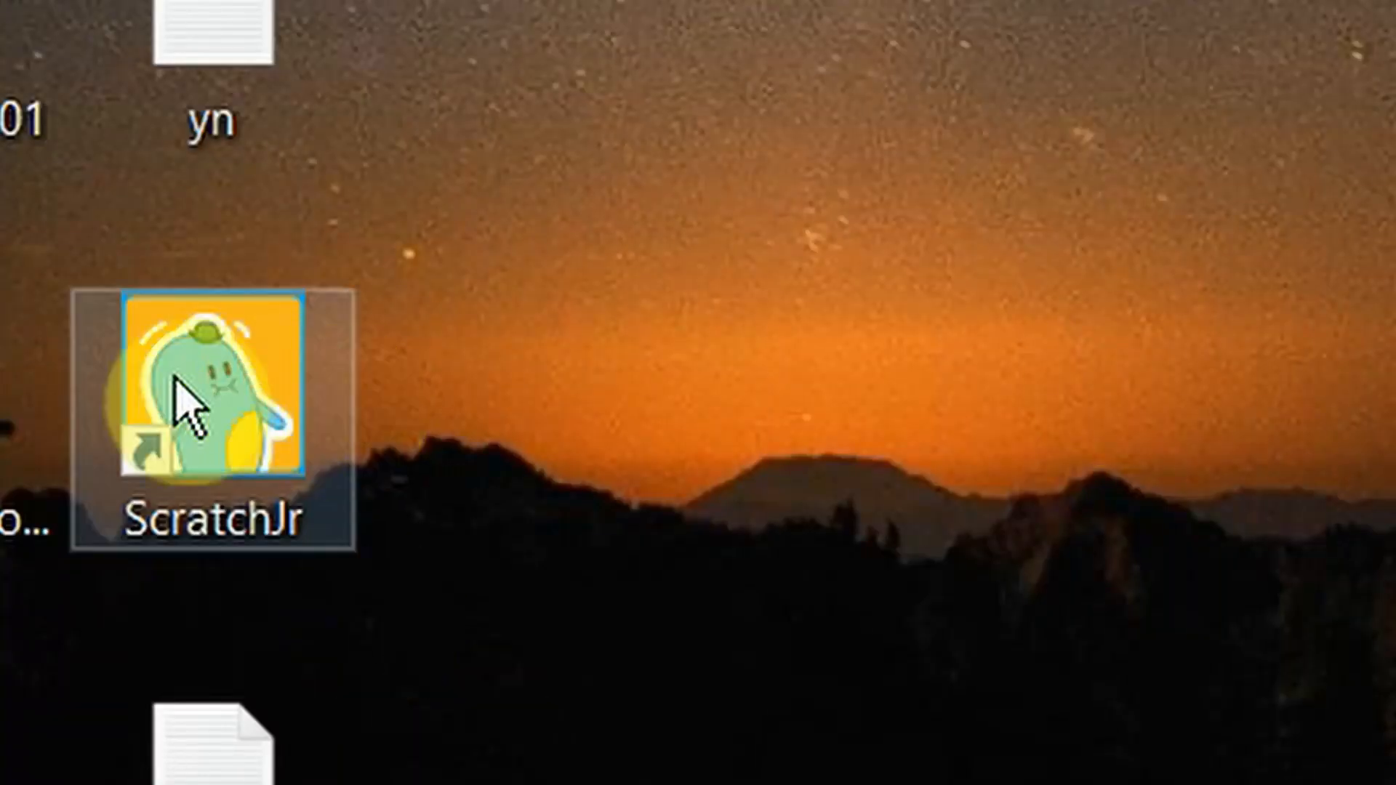
- Launch ScratchJr from the desktop shortcut and show the saved projects gallery
double_click(213, 386)
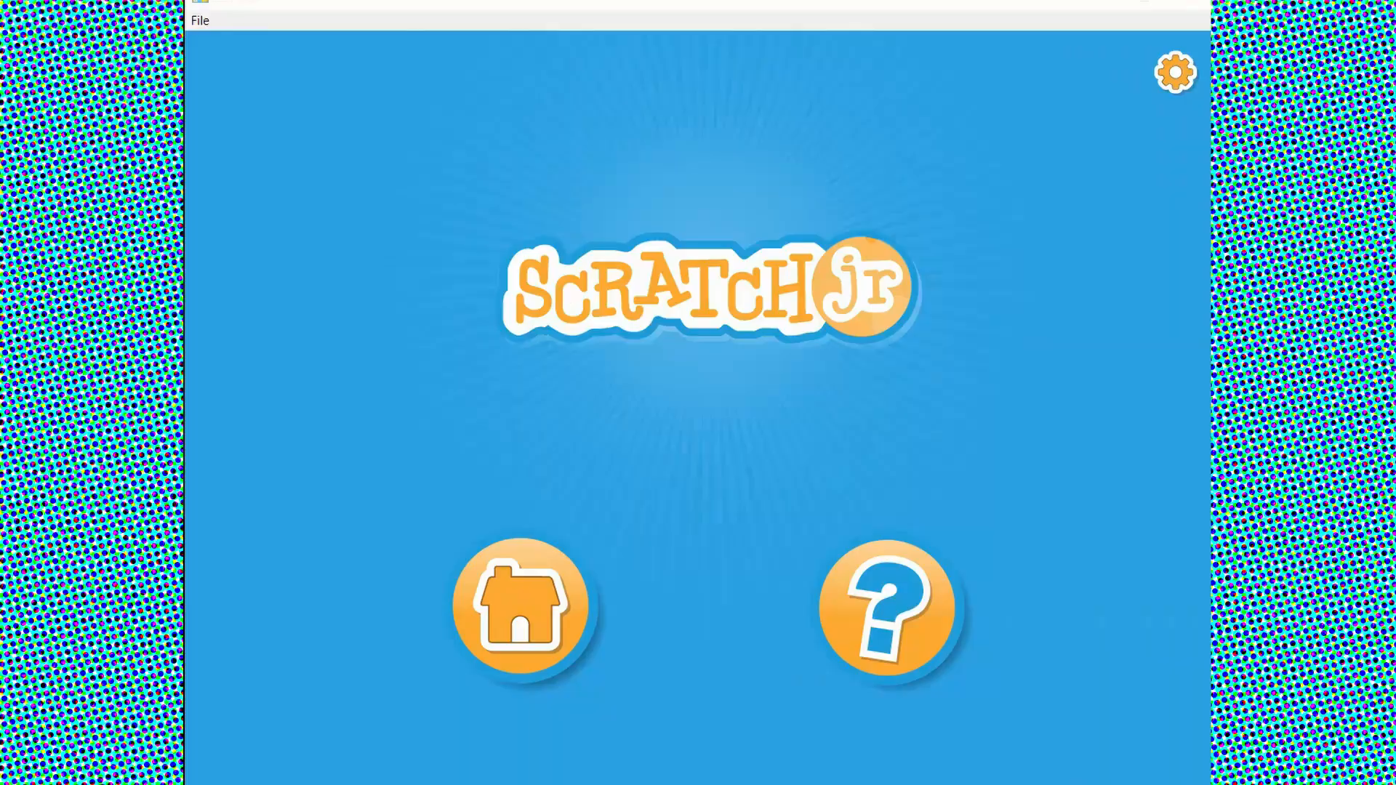
left_click(521, 608)
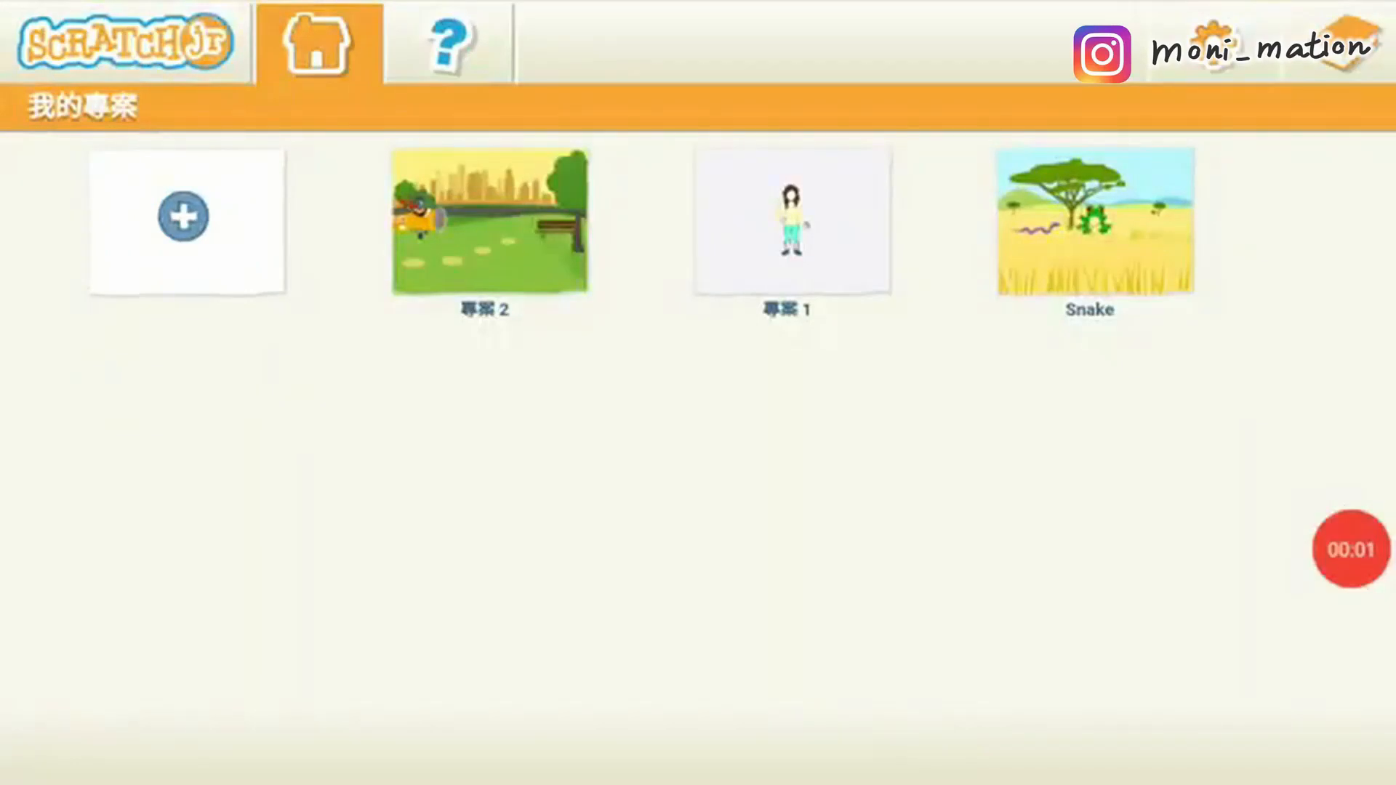
- Open the park airplane project (專案 2) and show the green Sound block category
left_click(489, 222)
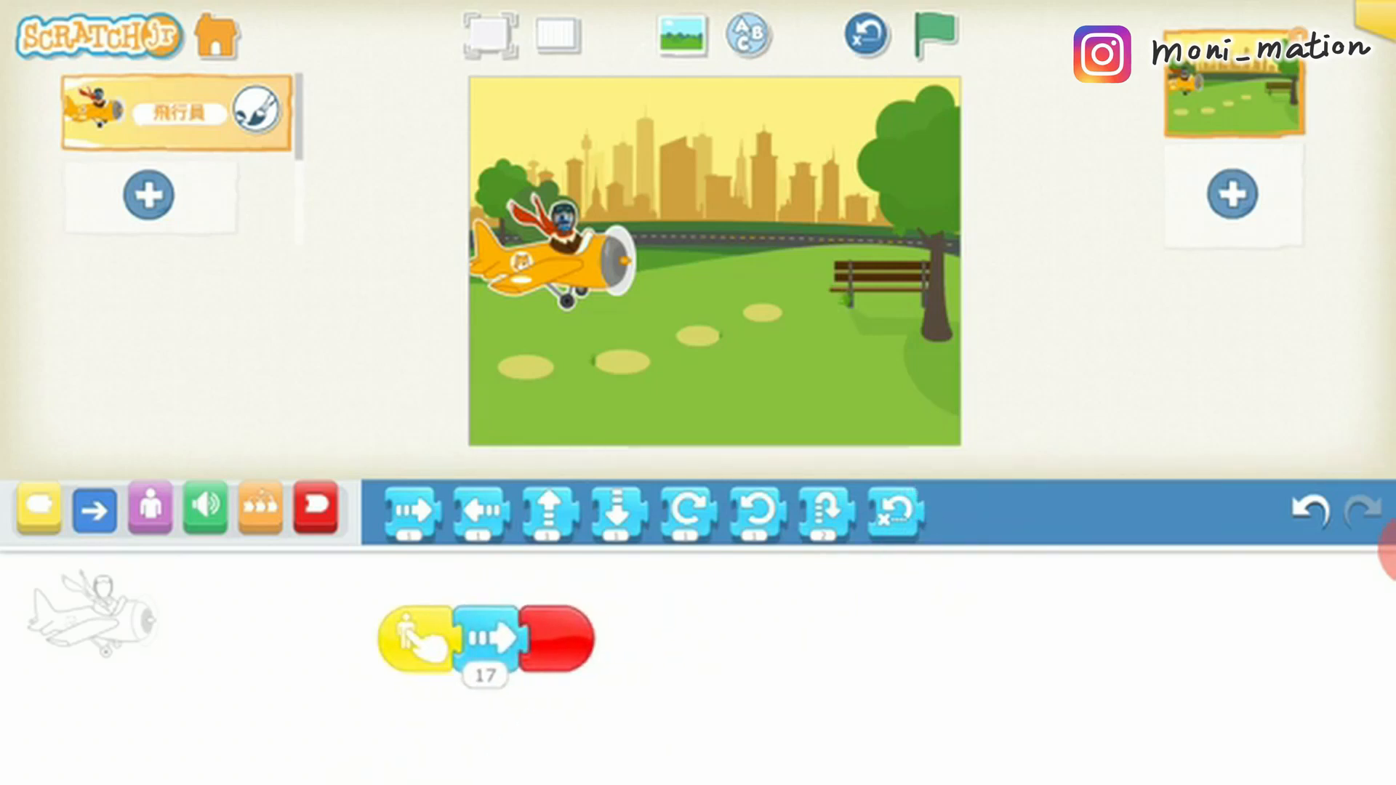
left_click(205, 509)
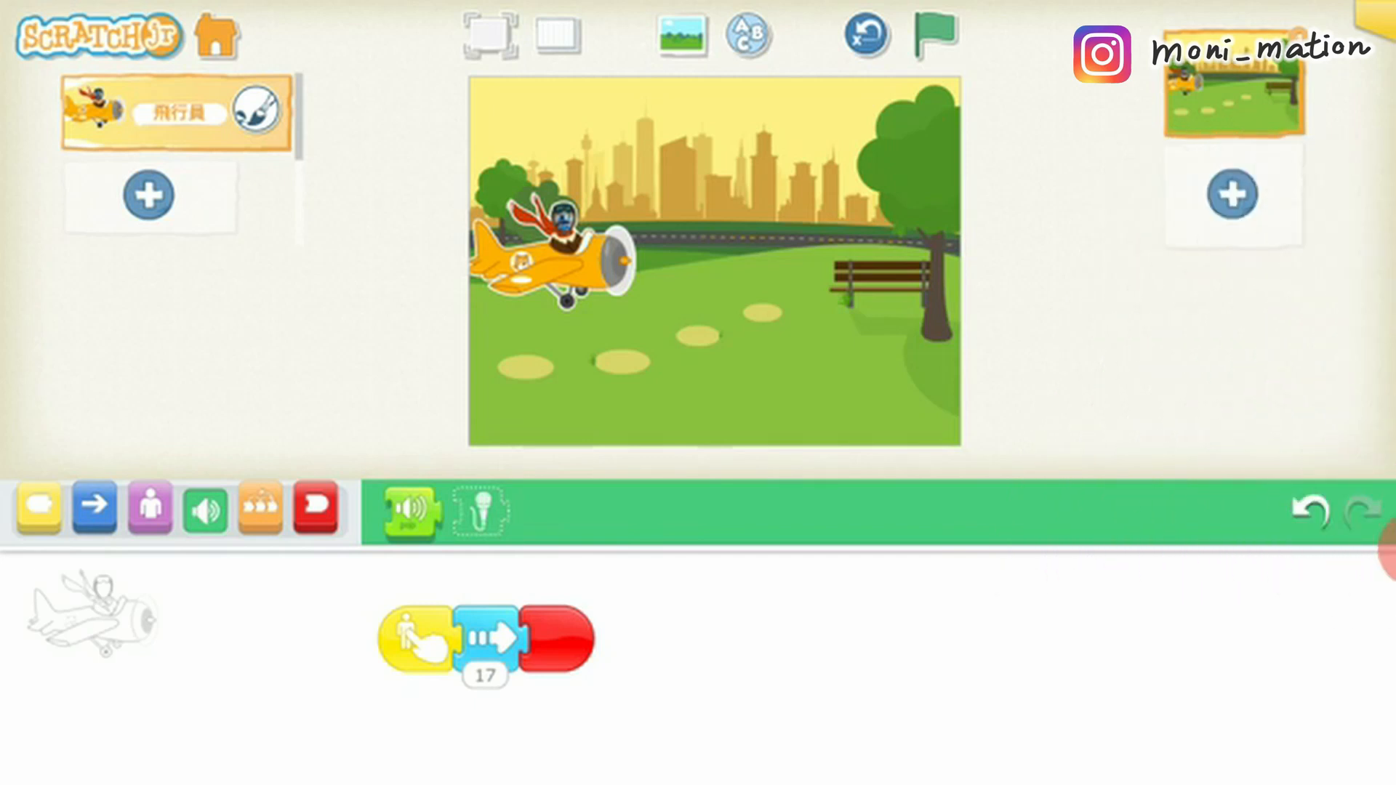
- Record a new voice sound with the microphone, keeping it as a recorded sound 1 block
left_click(479, 511)
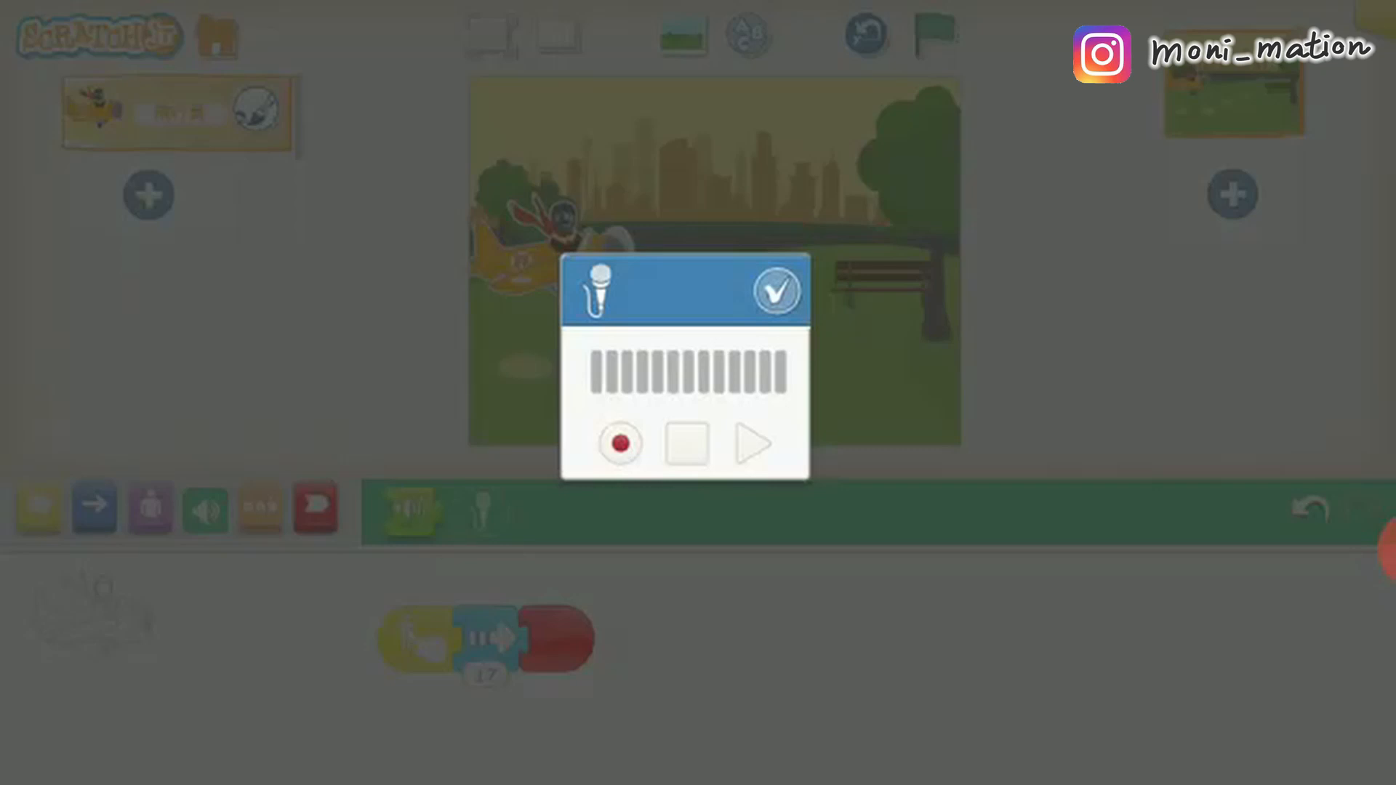
left_click(622, 444)
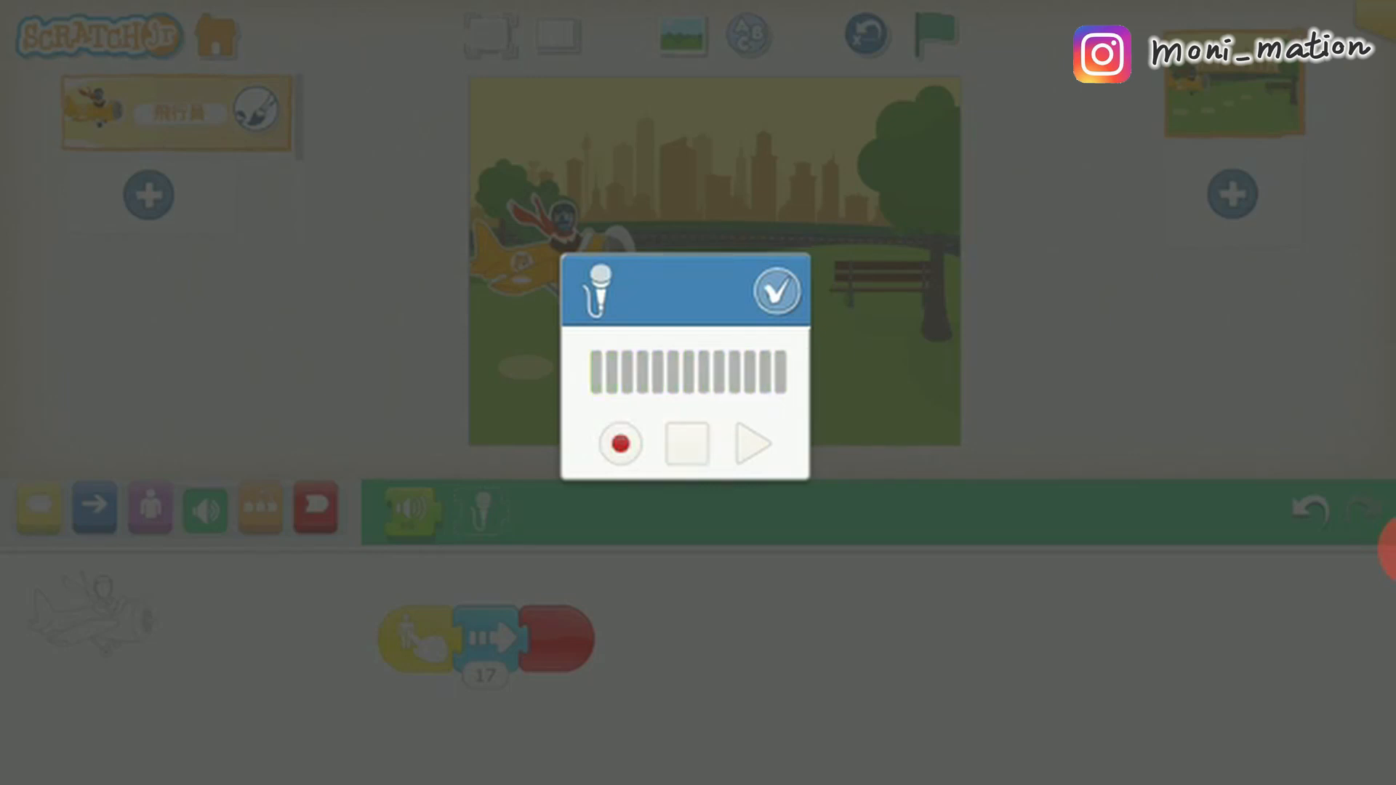
left_click(775, 291)
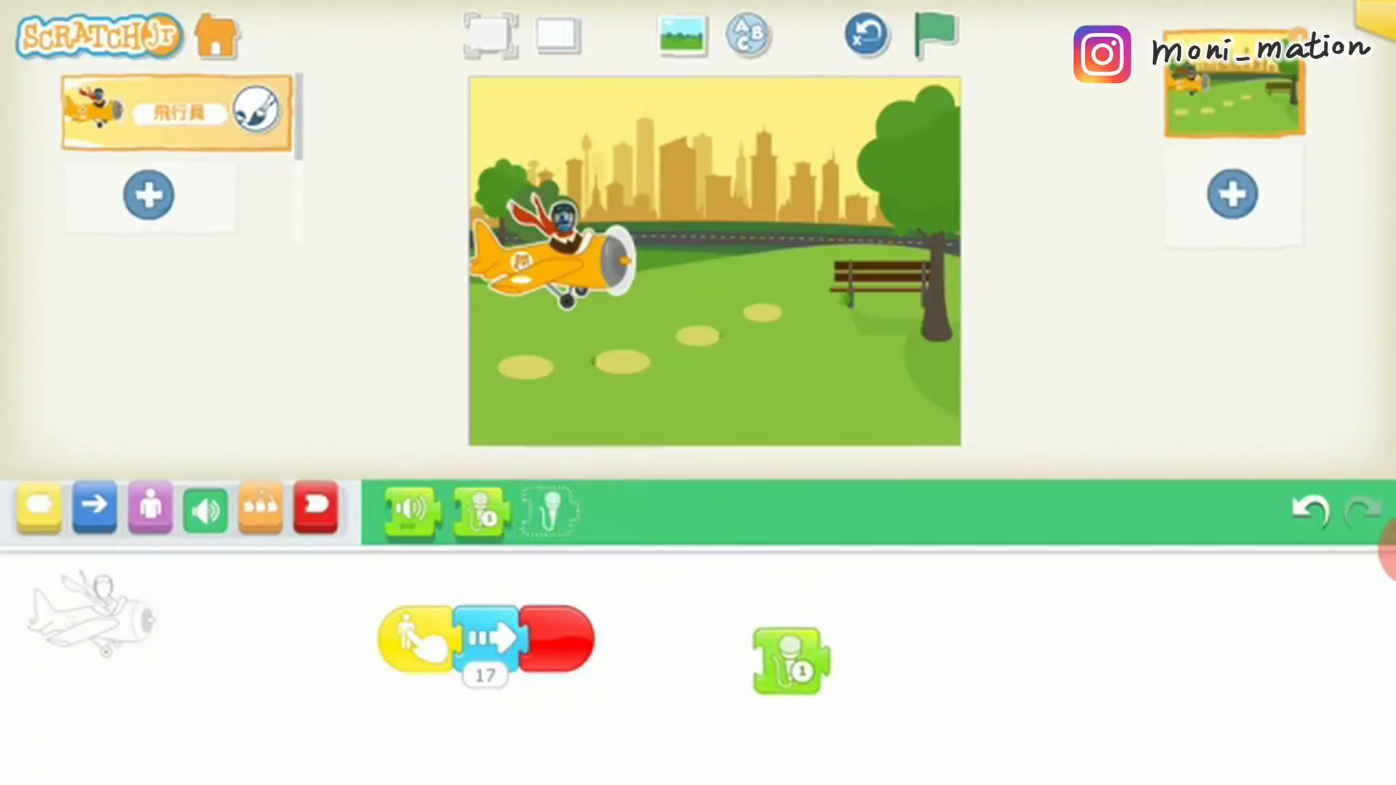
- Place the recorded sound then the Pop sound after the move block and run the script
left_click(933, 35)
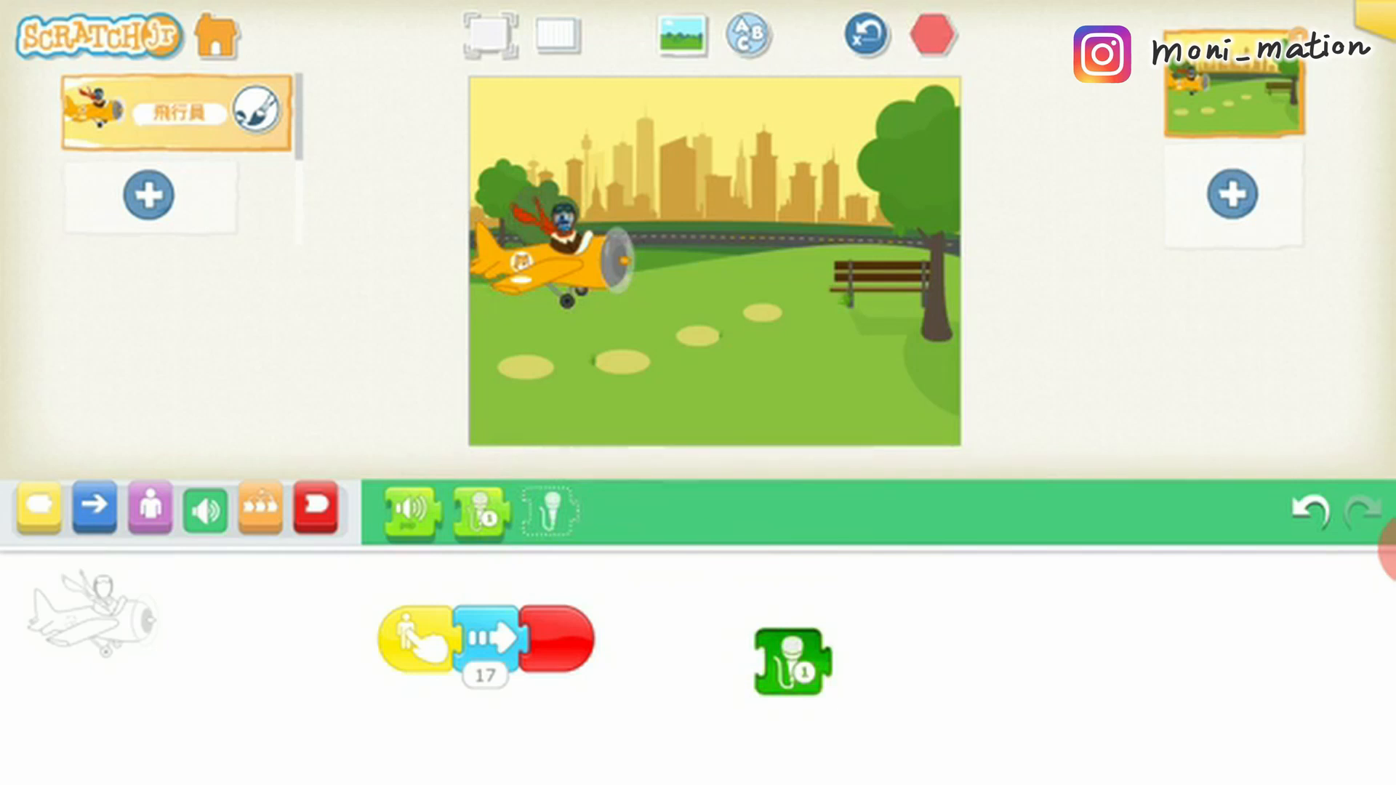
left_click(934, 35)
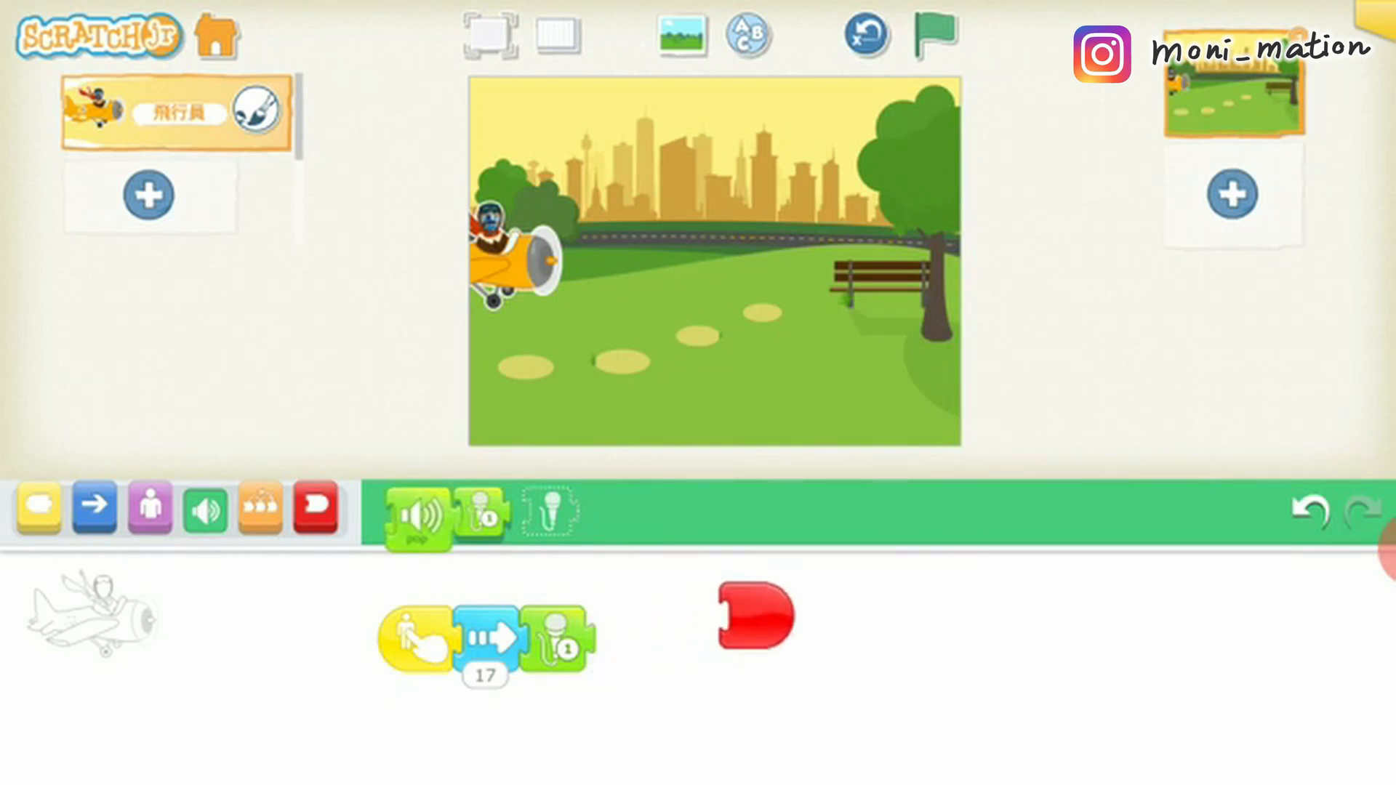
left_click(934, 33)
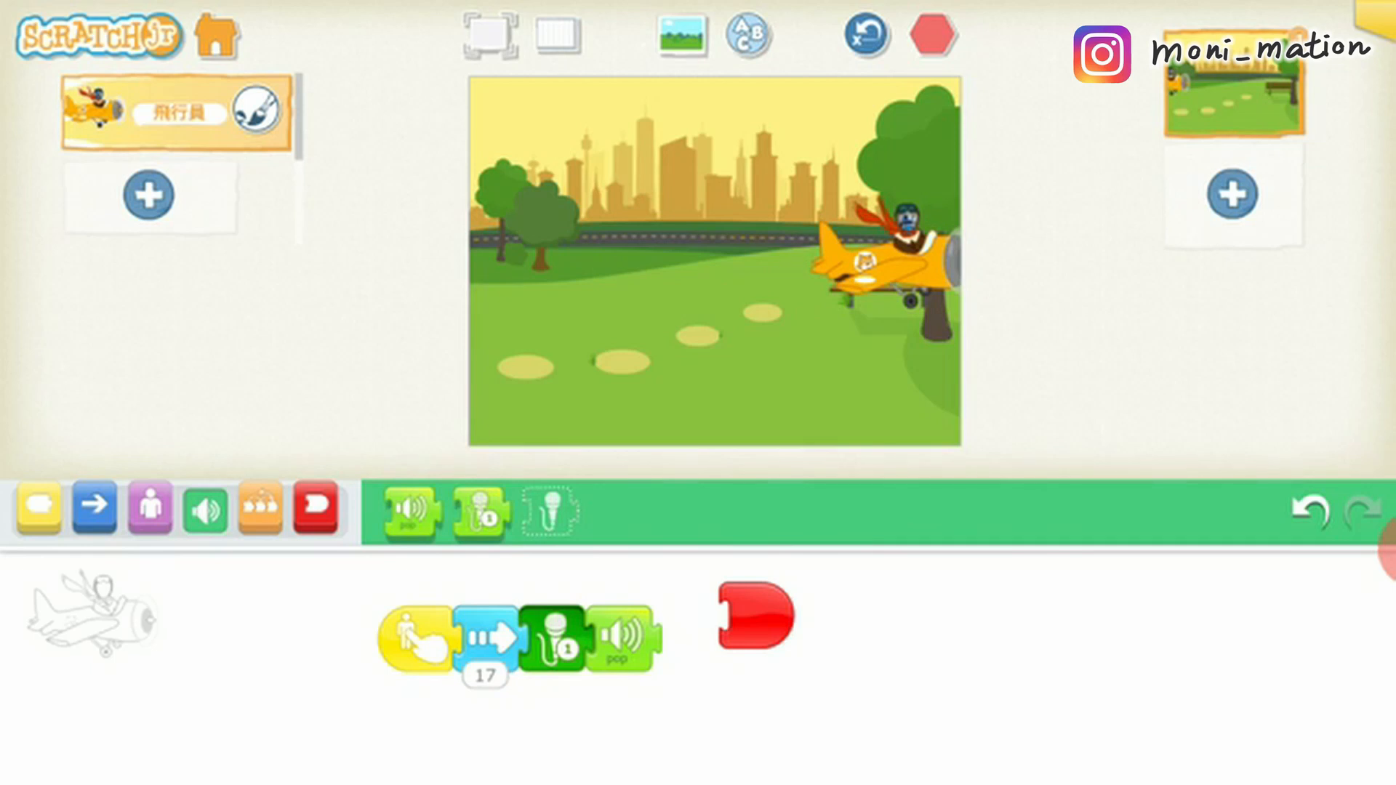
left_click(935, 35)
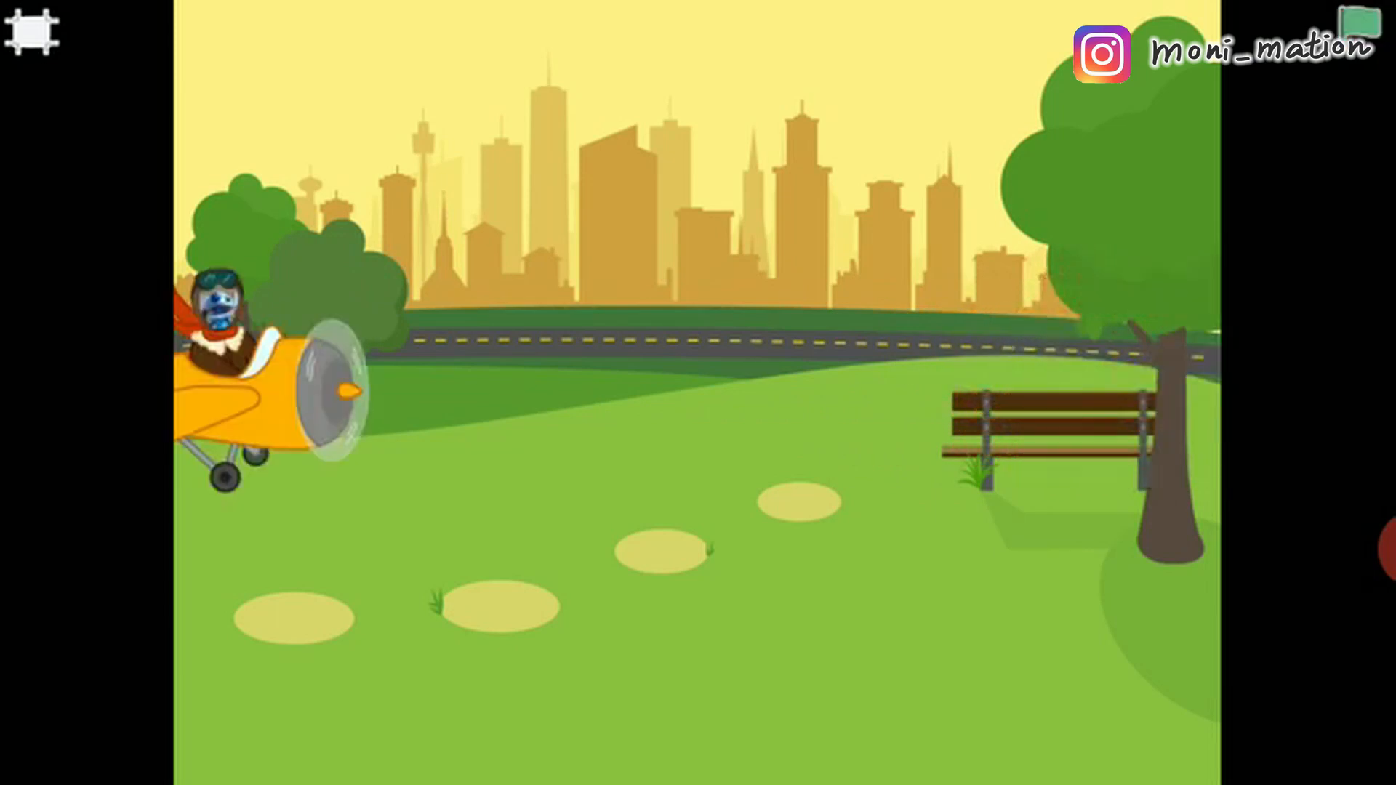
- Leave full-screen playback with the recorded sound now first, then move and pop
left_click(33, 30)
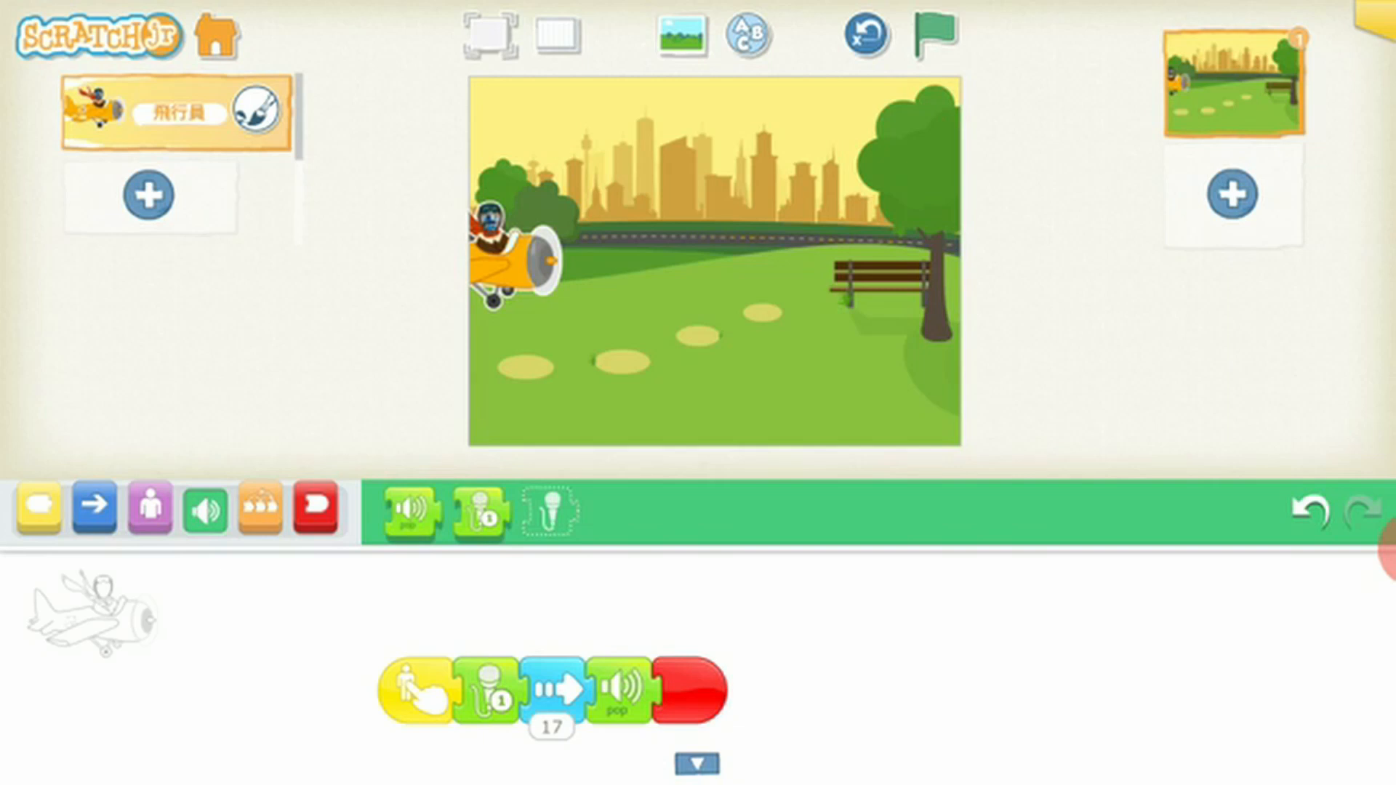